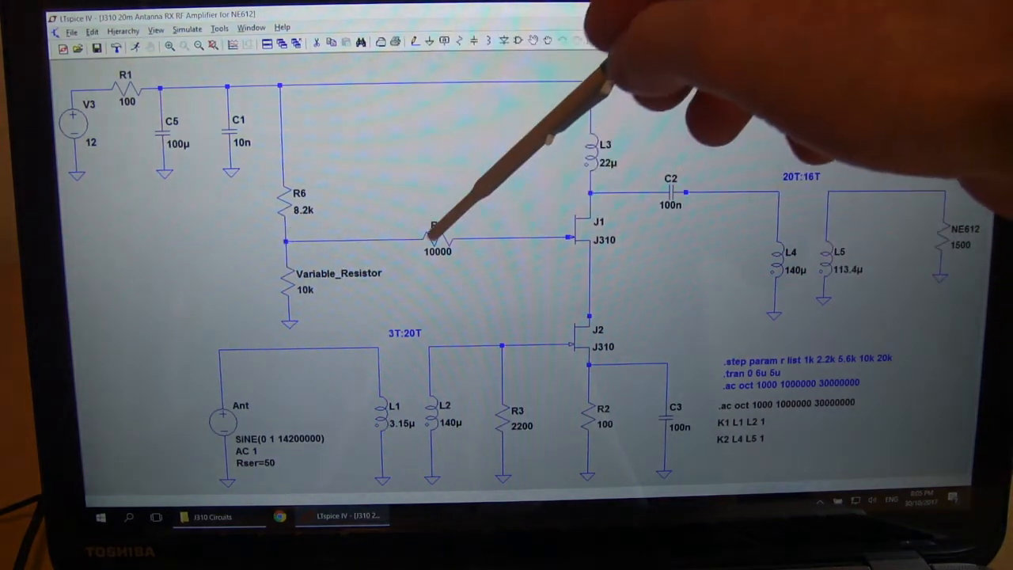
mouse_move(490, 222)
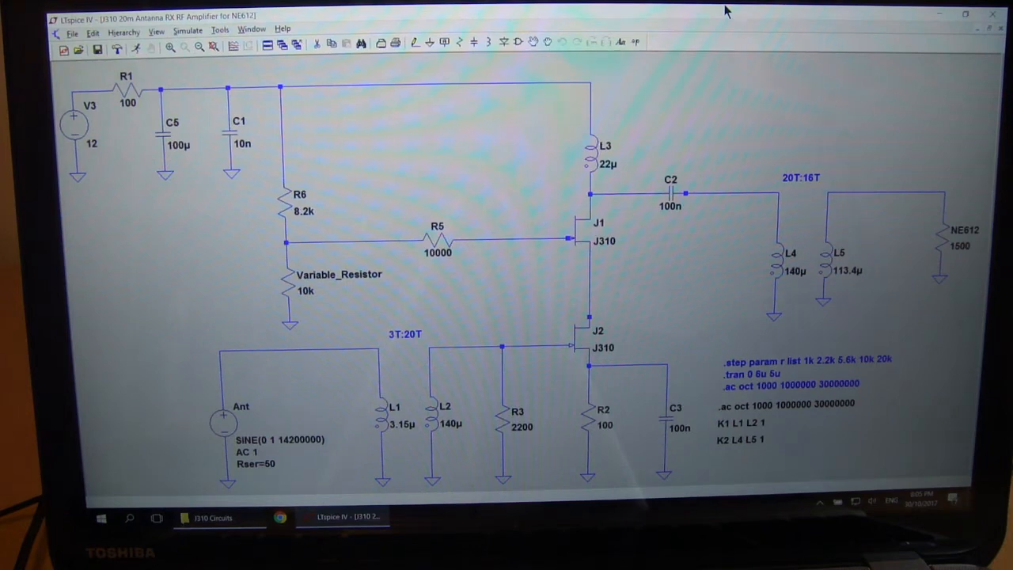
mouse_move(526, 16)
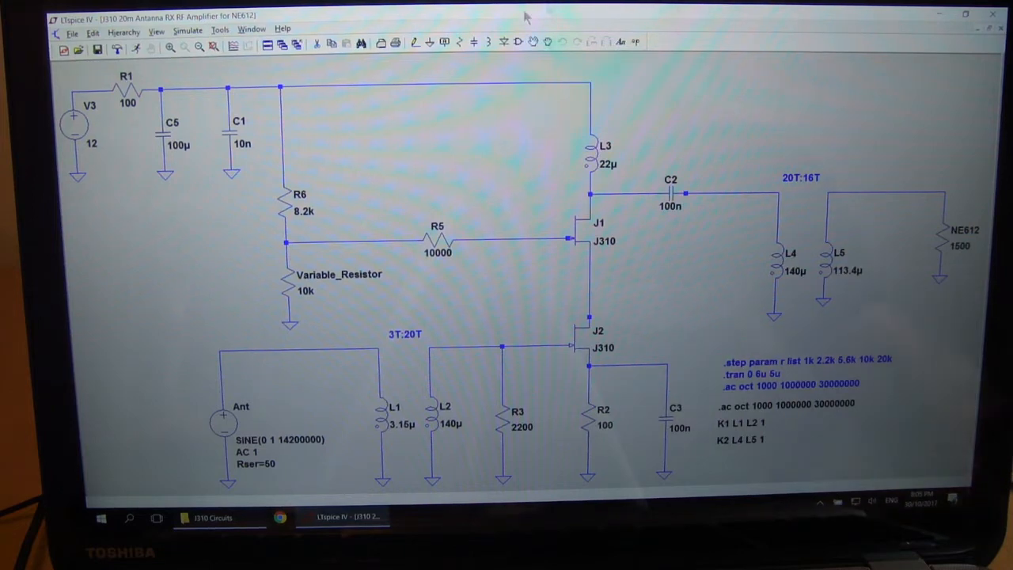